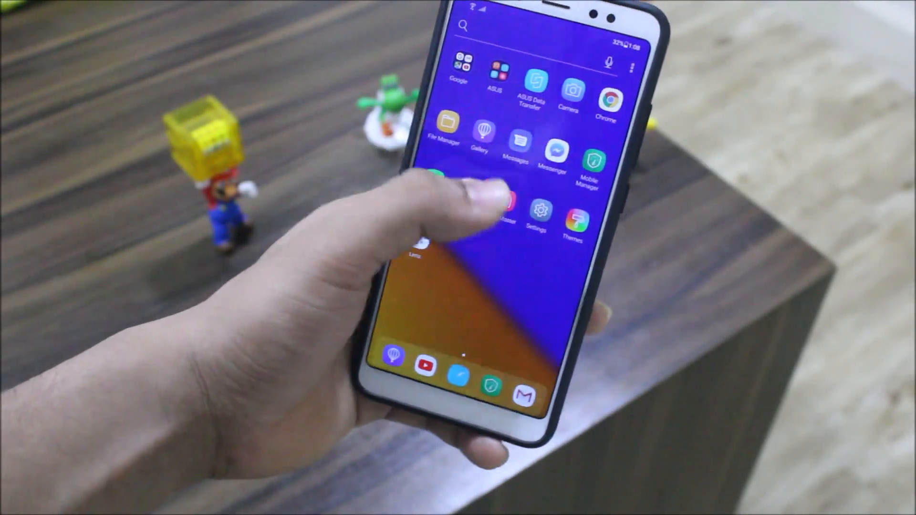
Enter the home screen edit overview with page thumbnails and widget options.
click(539, 216)
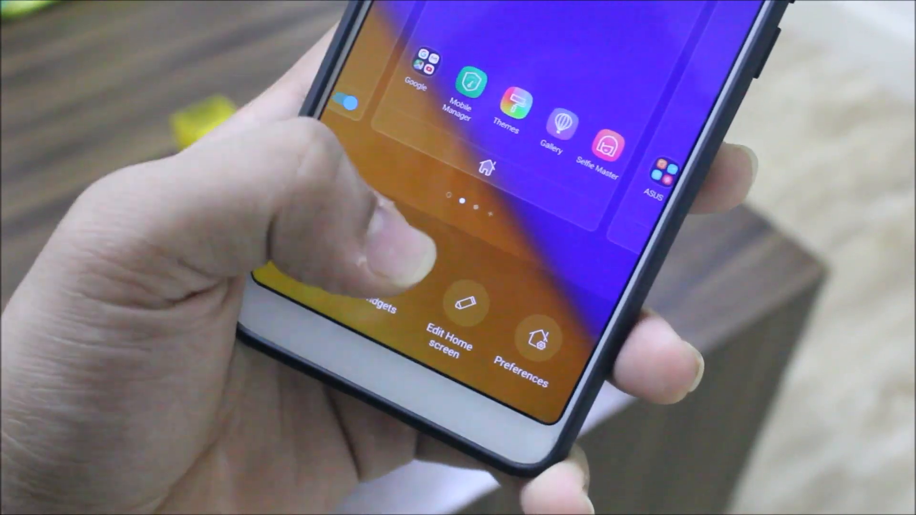
Bring up the launcher Preferences list (Home screen, AppLock, Hide apps, About).
click(448, 342)
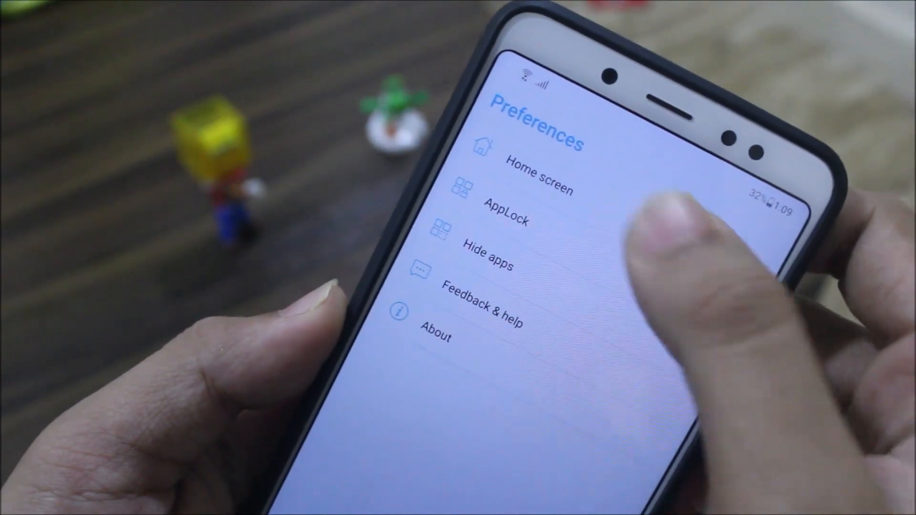
Browse the Home screen settings for layout, grid size and icon options.
click(537, 179)
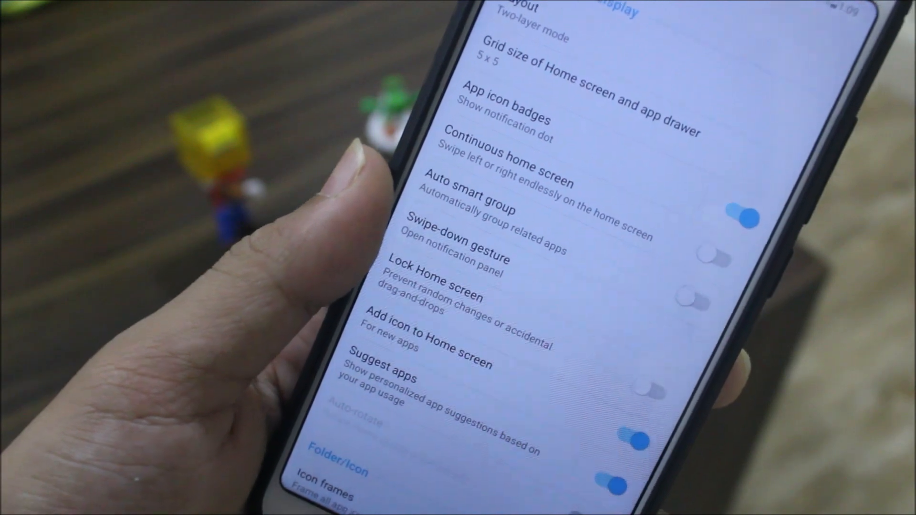
scroll(down, 3)
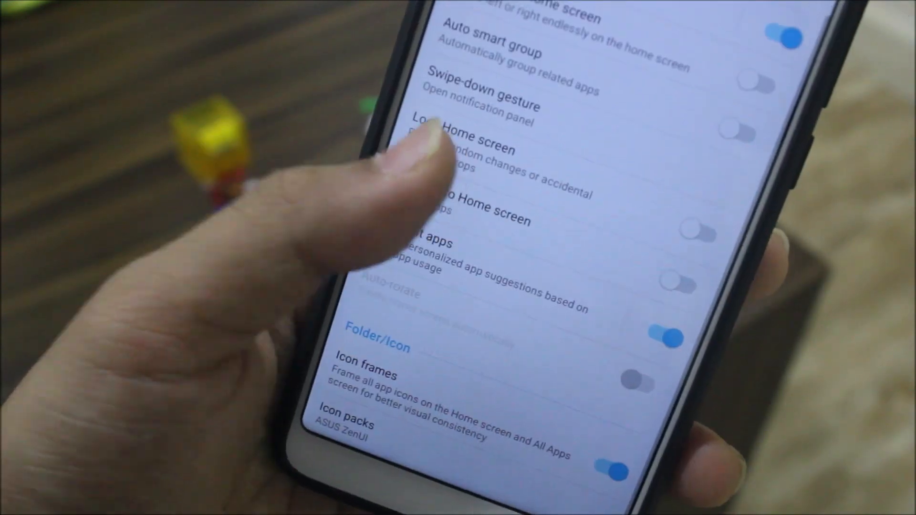
scroll(down, 3)
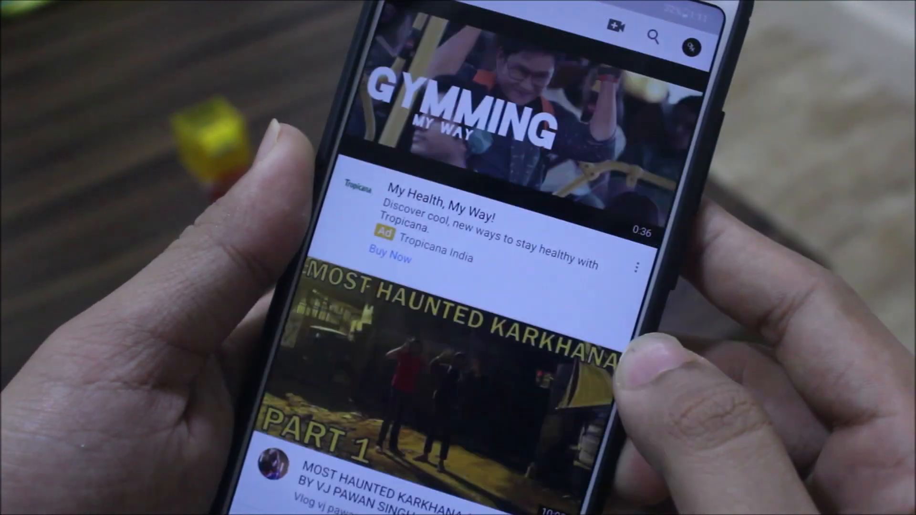
View the Quazwersxce X channel page in YouTube, then return to the launcher.
click(692, 47)
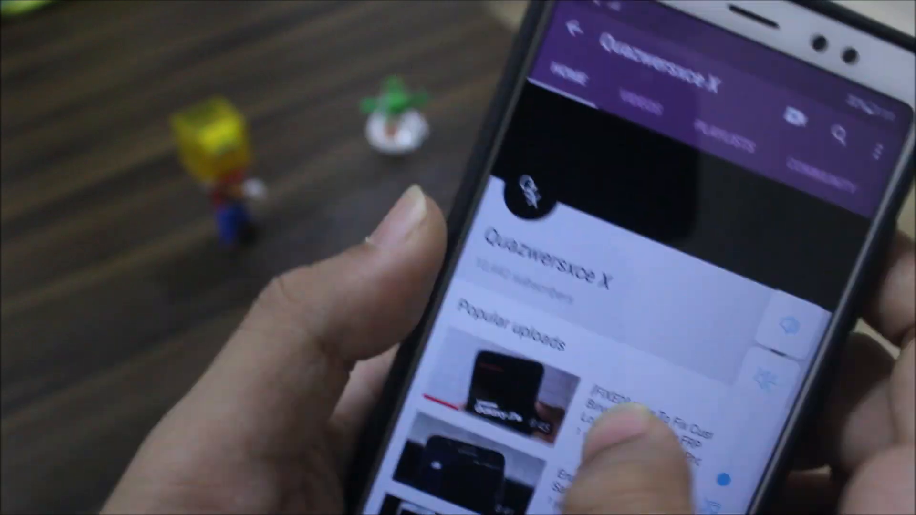
click(501, 86)
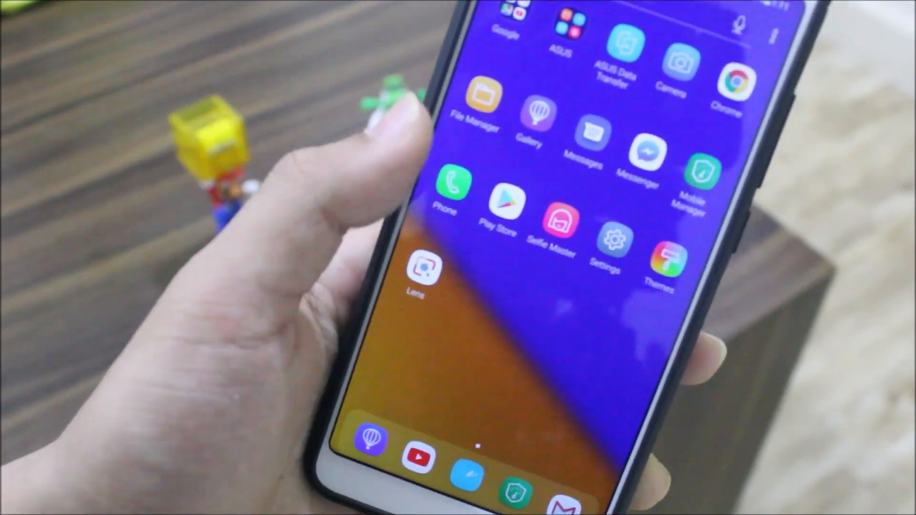
Launch the Camera app to the live viewfinder of the figurines.
click(451, 193)
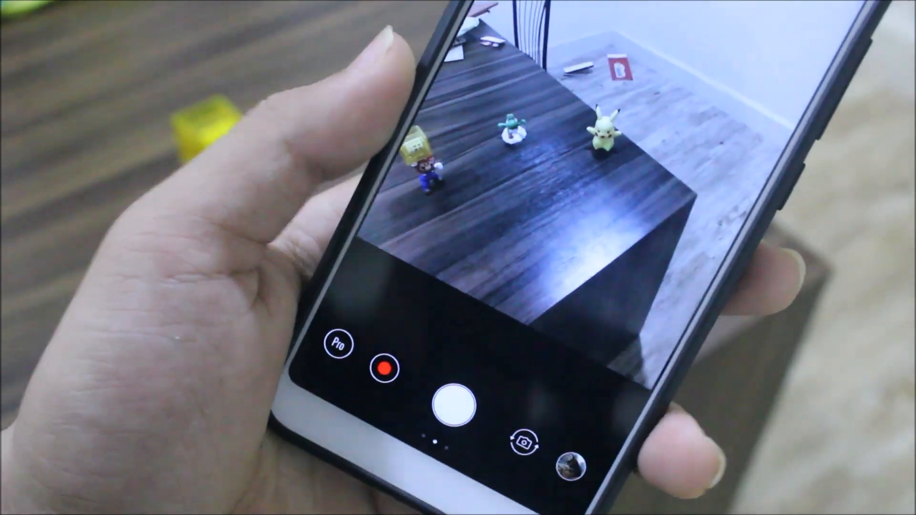
Switch to the front camera to show the selfie modes, then go Home.
click(338, 344)
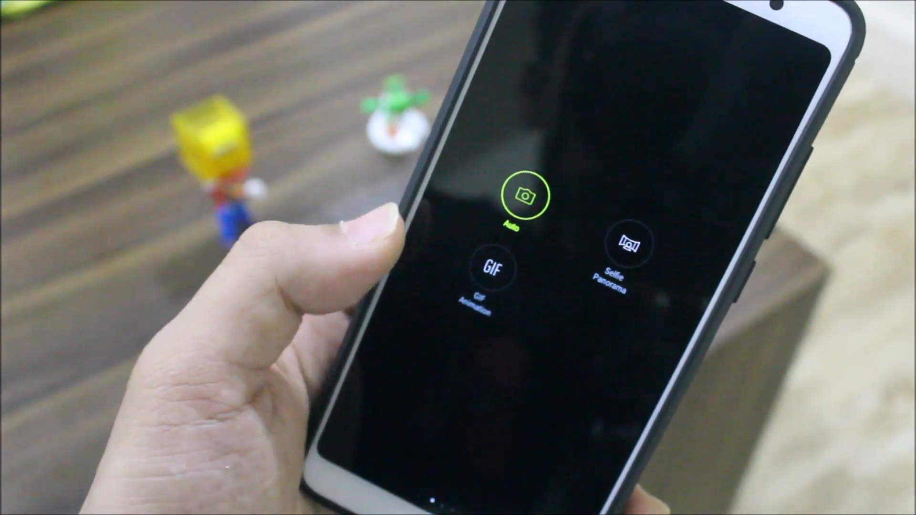
click(525, 194)
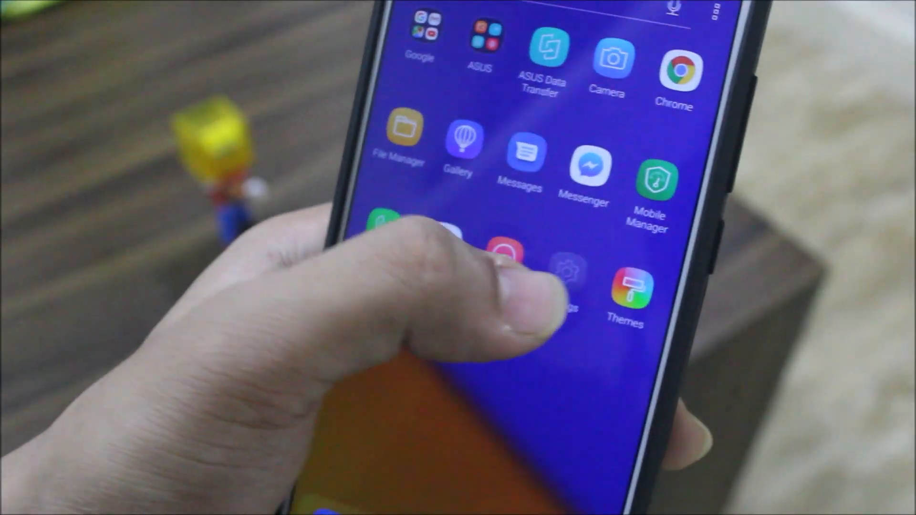
click(562, 280)
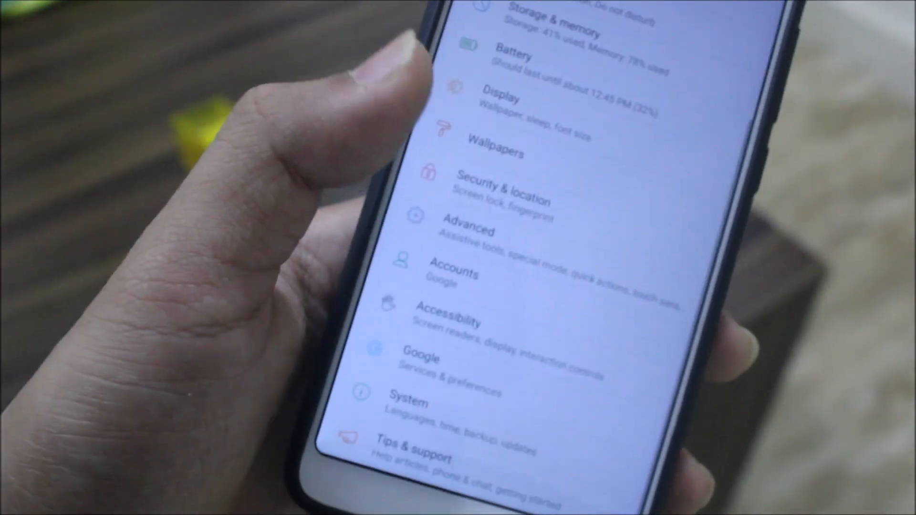
click(409, 402)
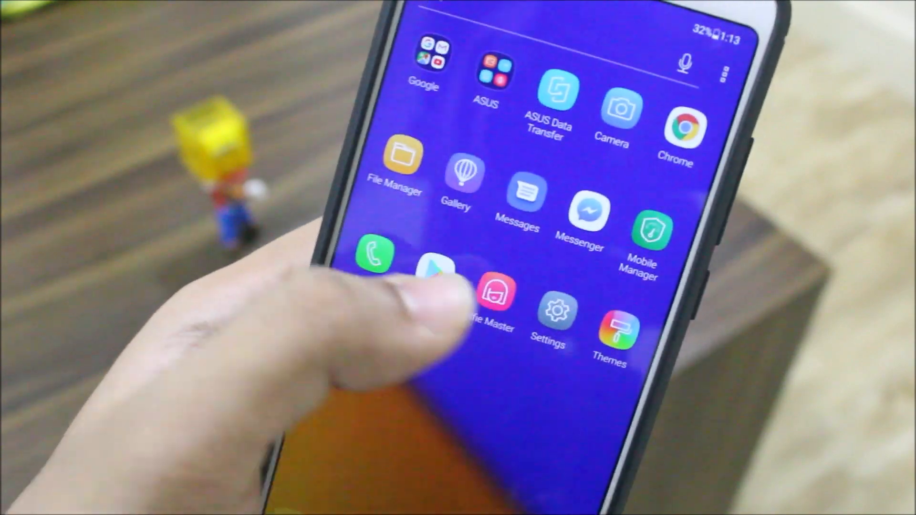
View Selfie Master's start screen, then launch File Manager.
click(436, 272)
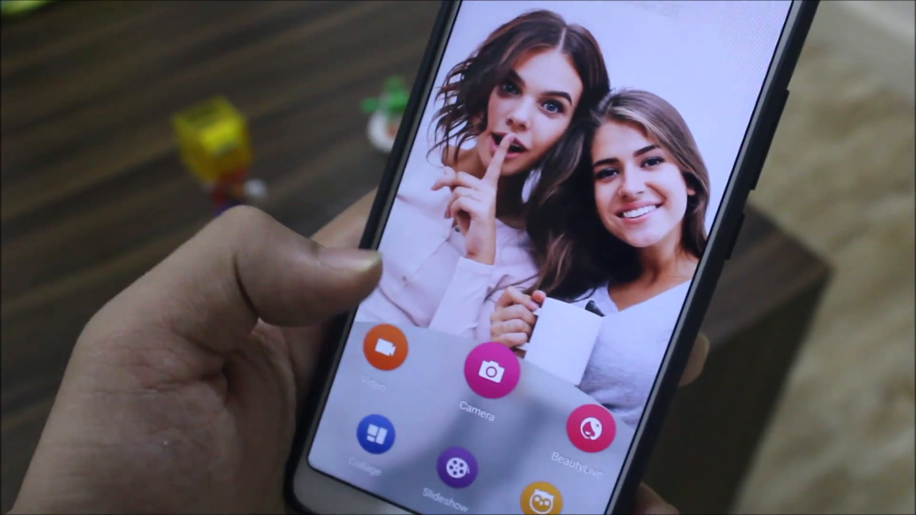
click(492, 372)
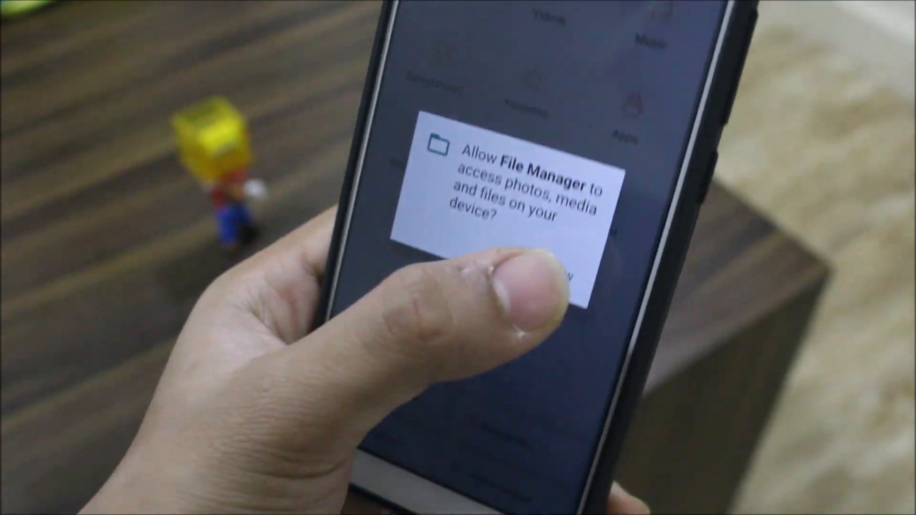
Answer File Manager's photos and media permission prompt.
click(556, 275)
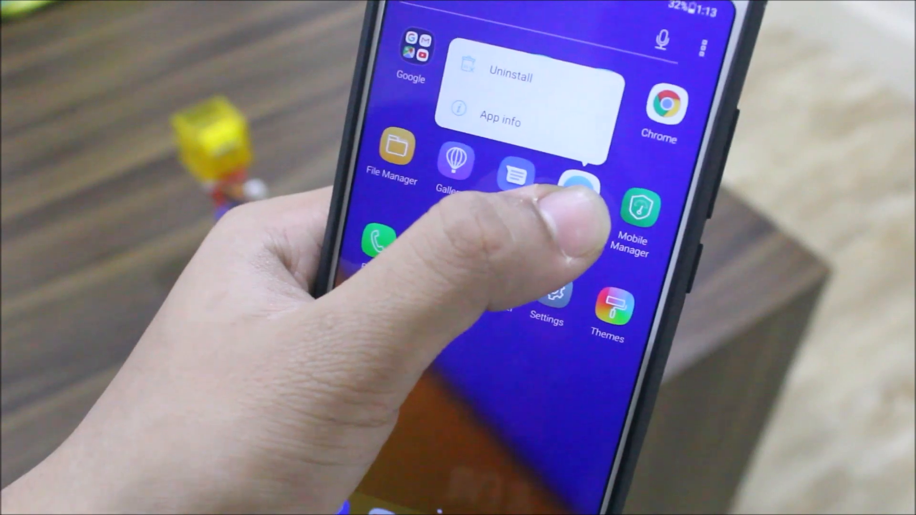
Uninstall Messenger and confirm its removal from the app grid.
click(509, 77)
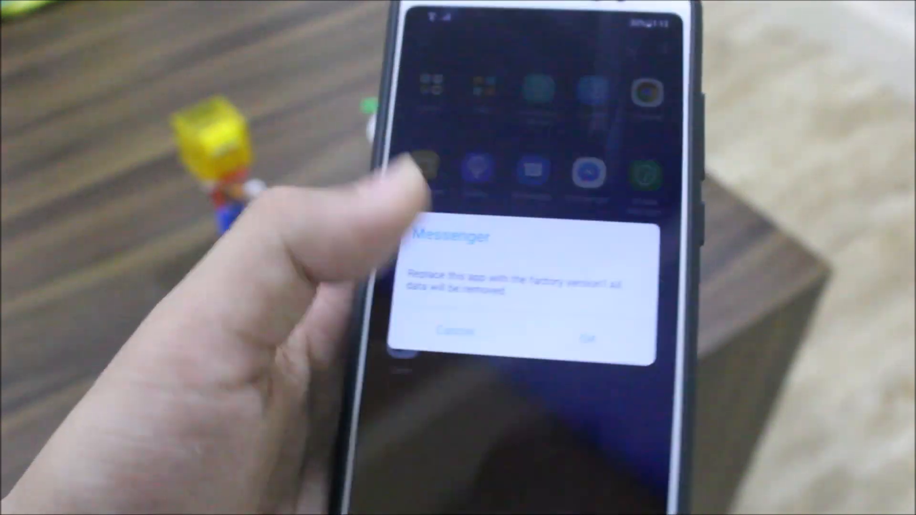
click(589, 338)
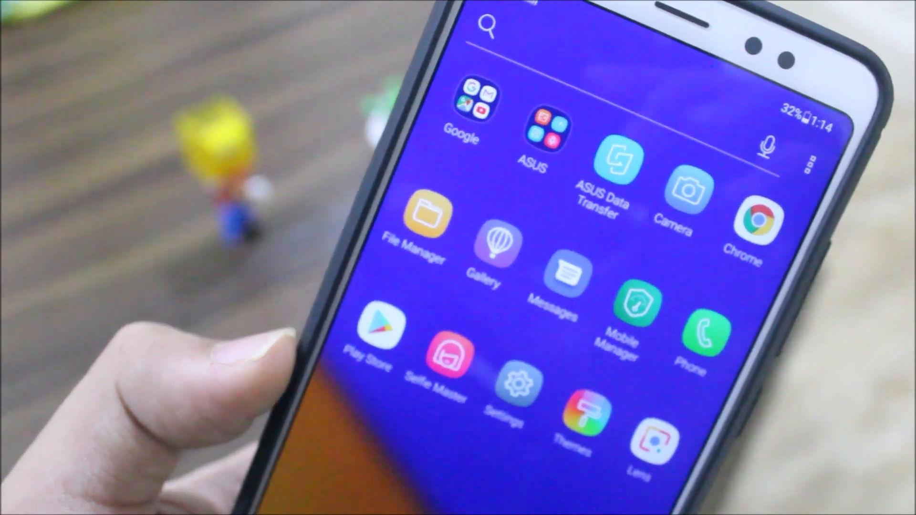
Launch Android Settings to its main category list.
click(532, 132)
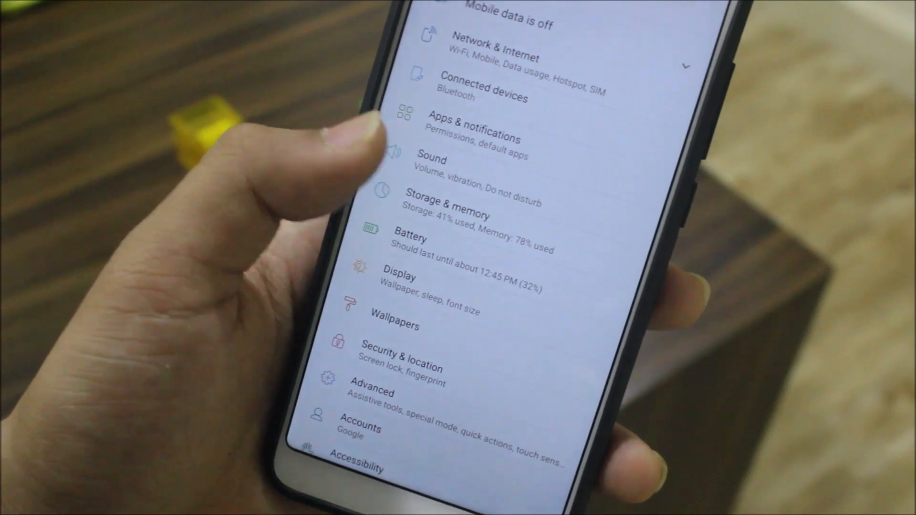
Browse the Sound page's volume sliders and options, leaving Outdoor mode switched on.
click(444, 207)
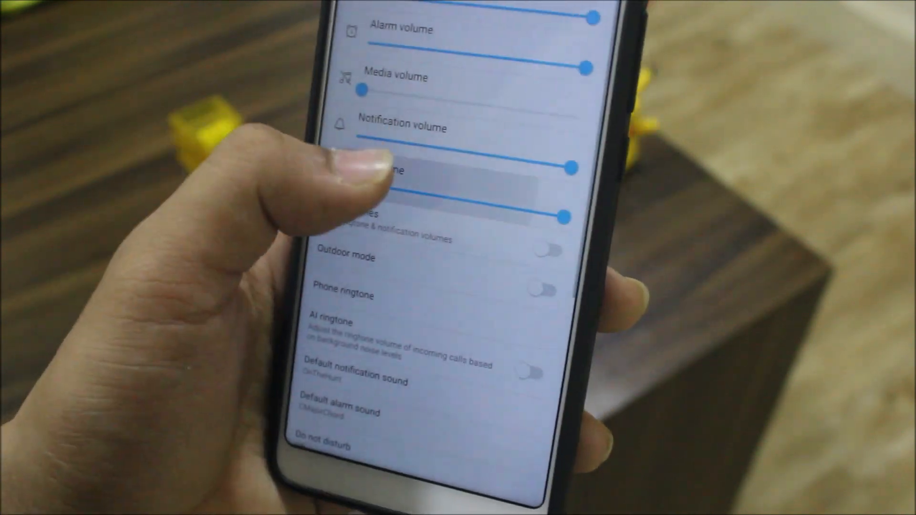
scroll(down, 3)
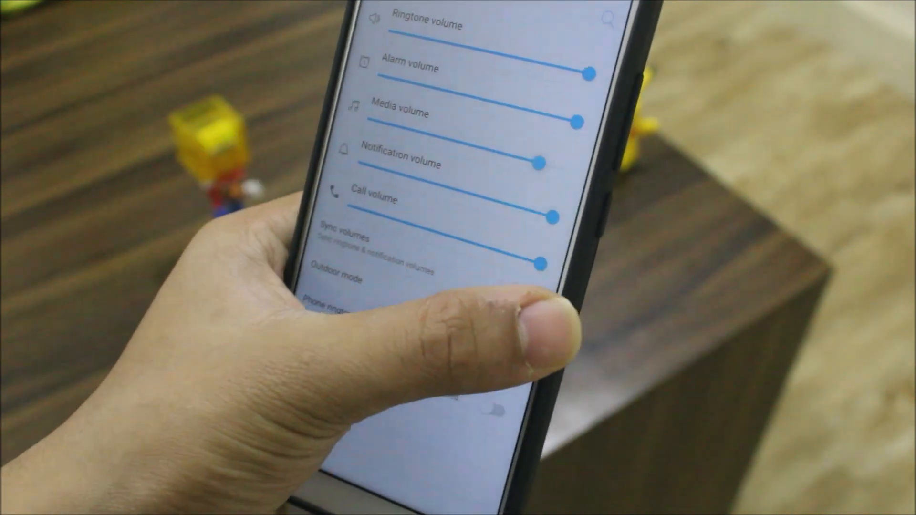
scroll(up, 3)
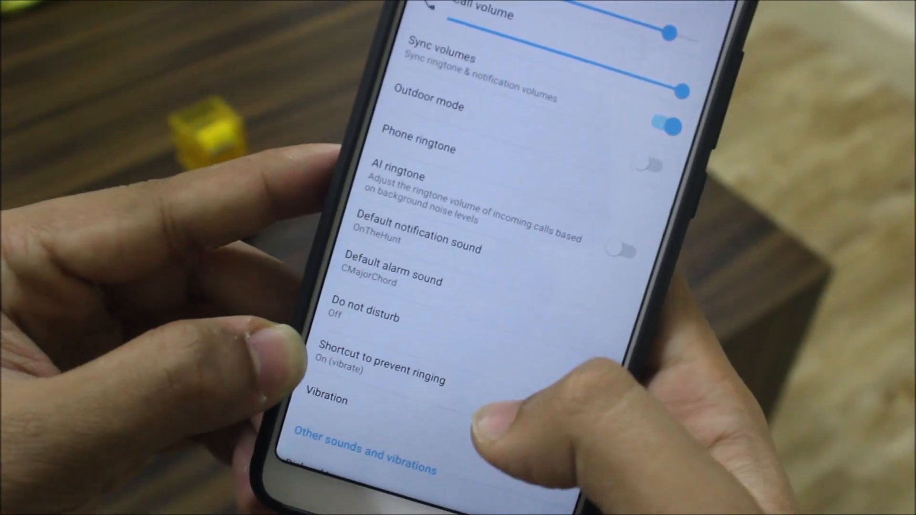
scroll(down, 3)
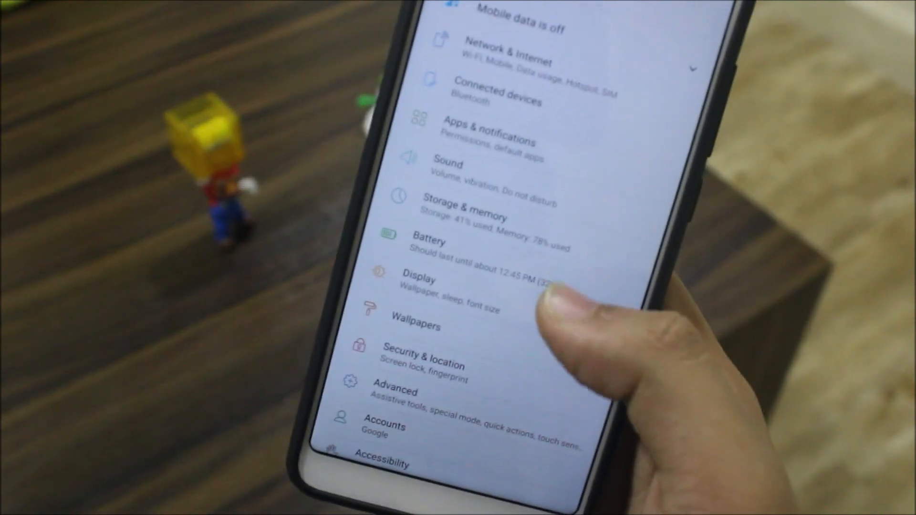
click(429, 243)
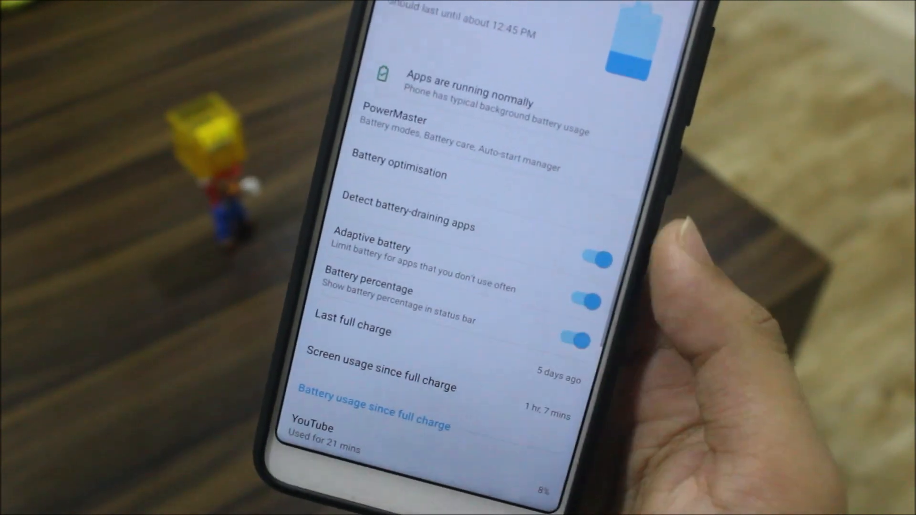
scroll(down, 3)
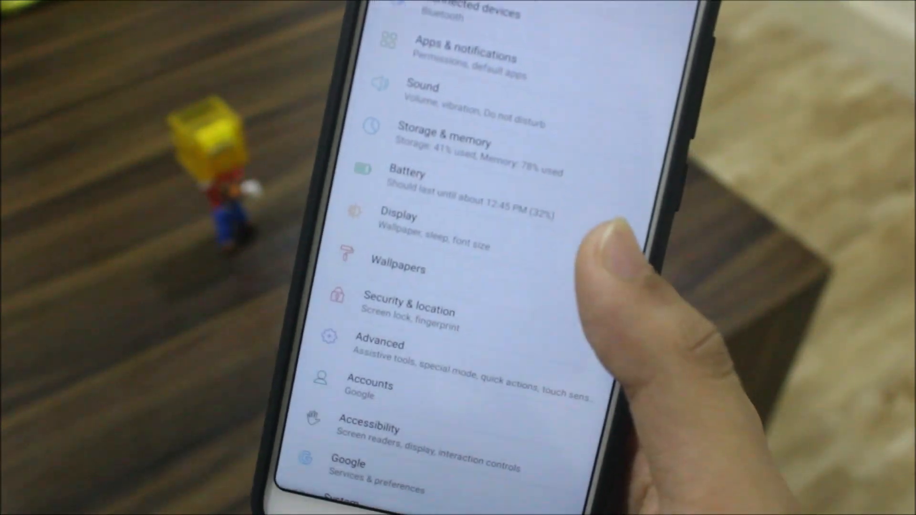
click(398, 216)
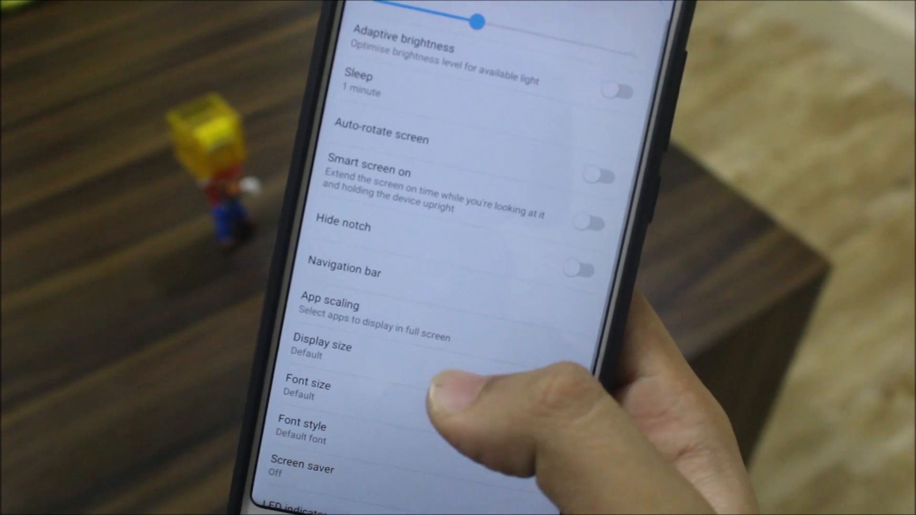
scroll(down, 3)
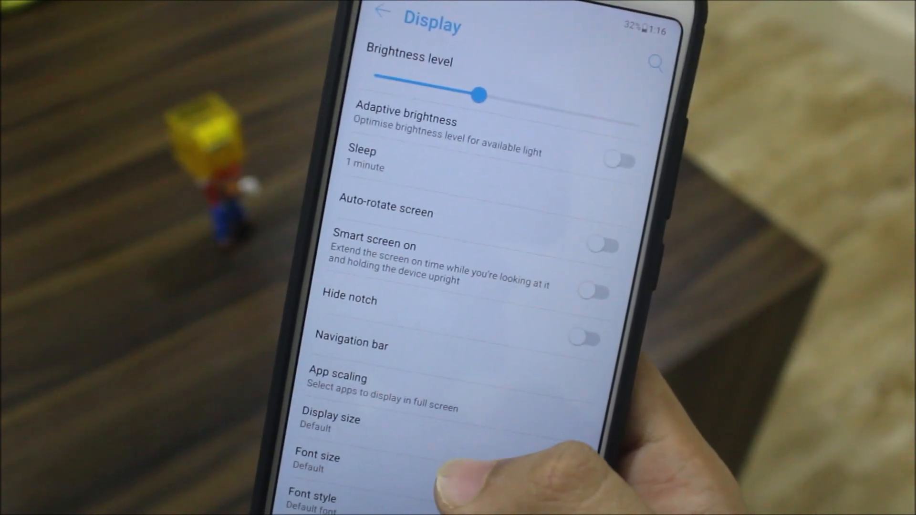
scroll(down, 3)
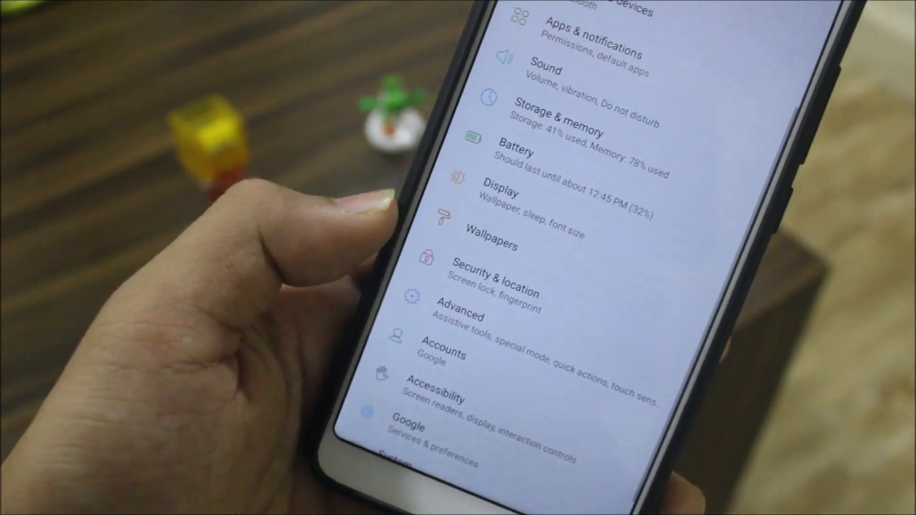
Browse Advanced settings through AI features and Quick actions, then return to the home screen.
click(460, 308)
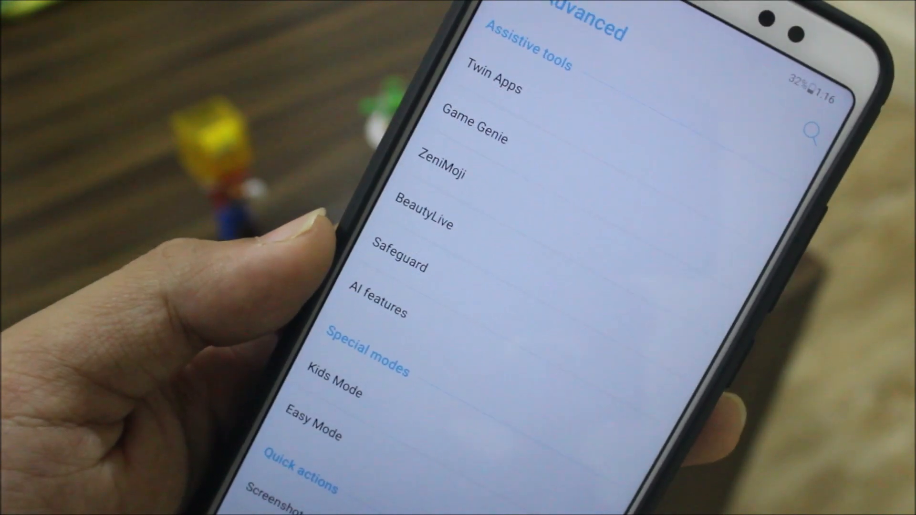
scroll(down, 3)
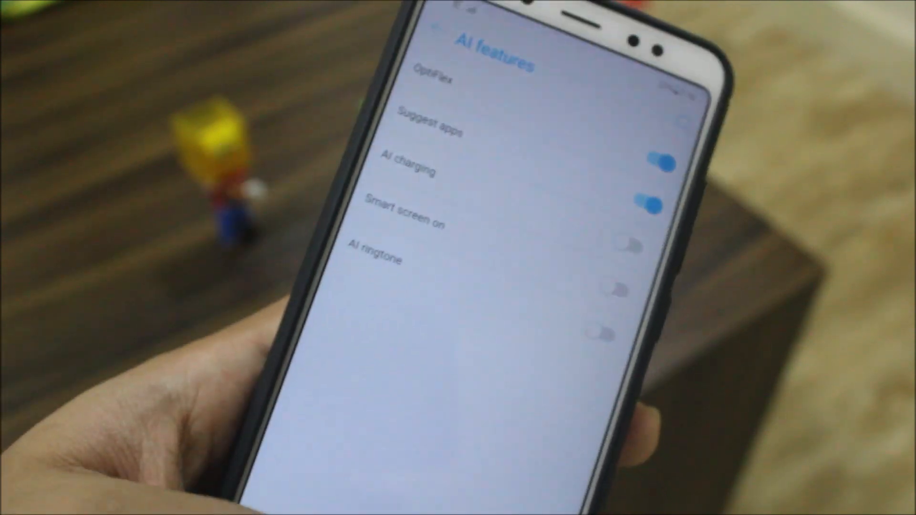
scroll(down, 3)
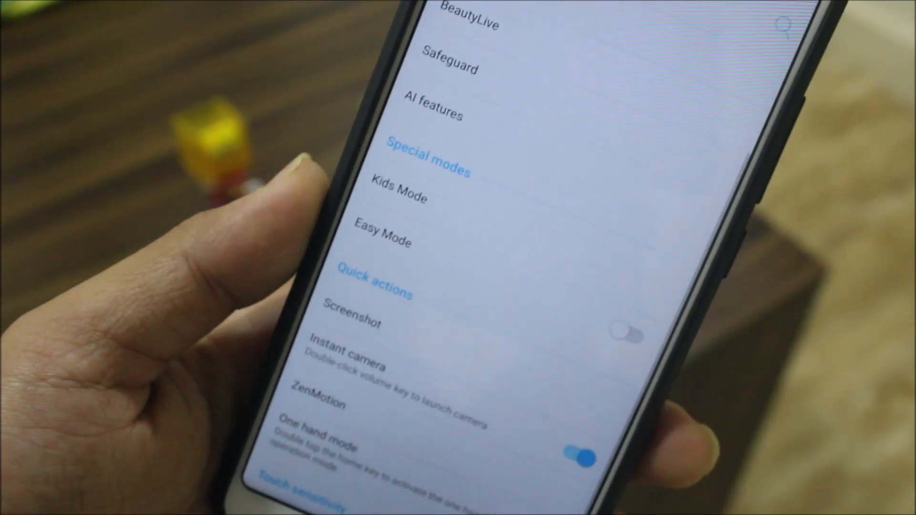
scroll(down, 3)
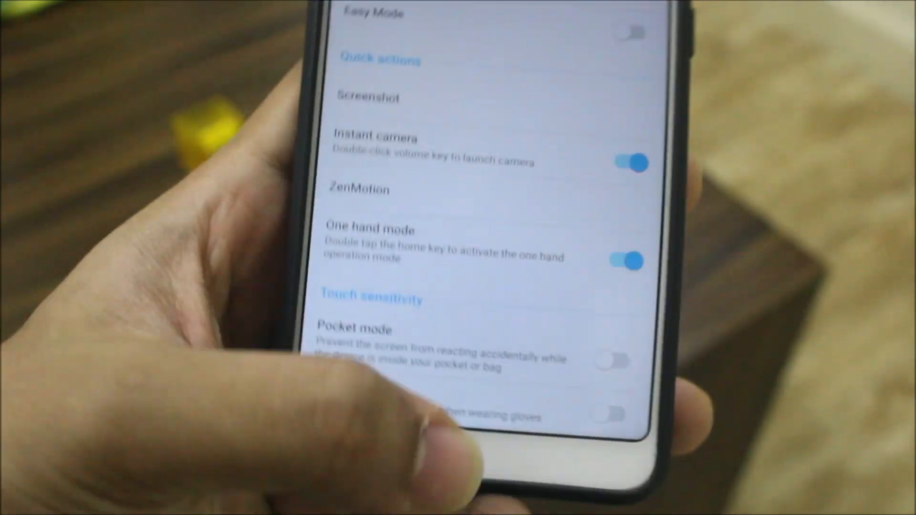
click(609, 412)
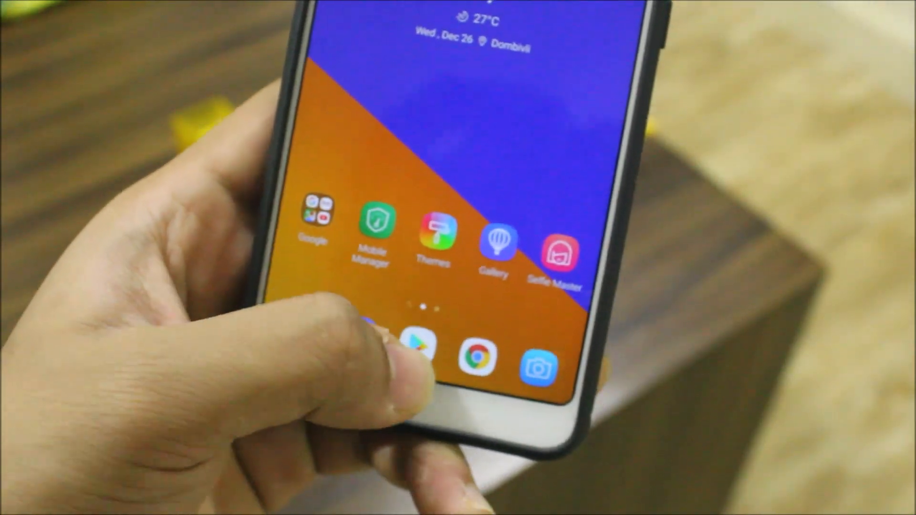
Reopen Settings from the home screen and show the System section with System update.
scroll(left, 3)
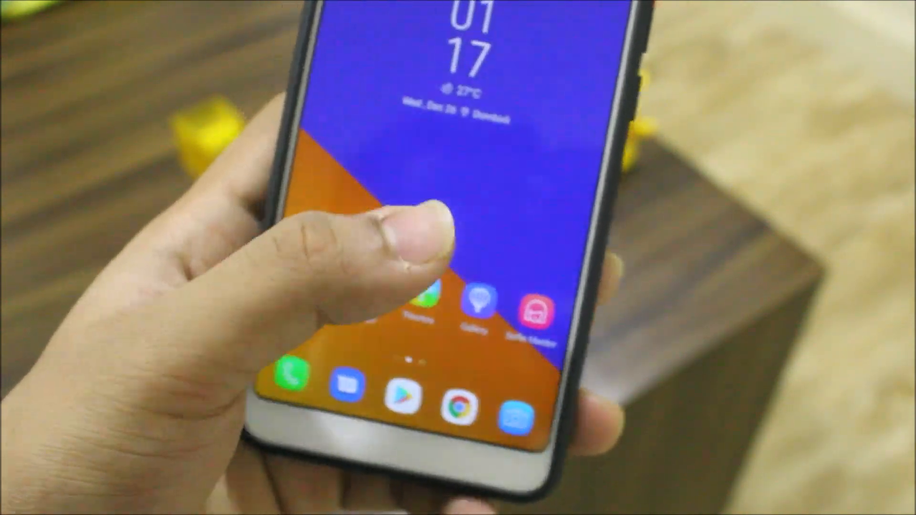
click(415, 405)
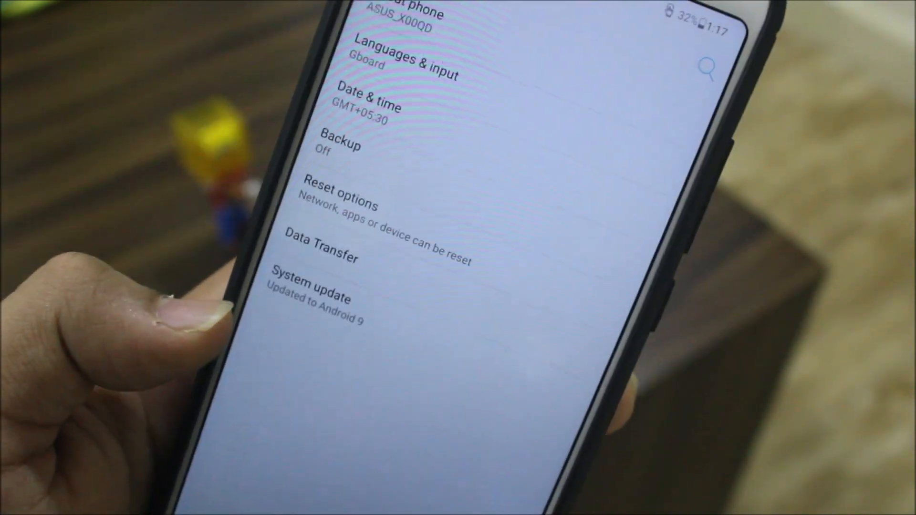
Bring up the Phone dialer and enter 169 on the keypad.
click(311, 297)
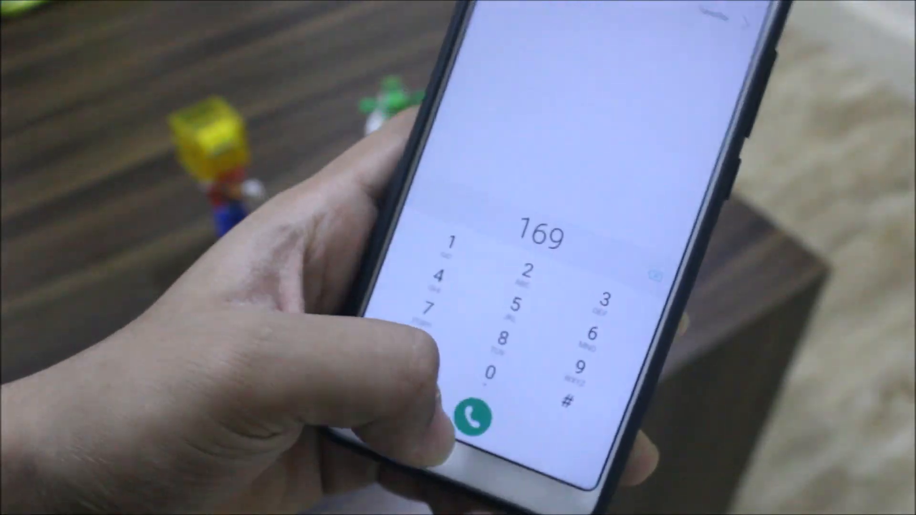
Return home and bring up the Power off confirmation from the power menu.
click(471, 417)
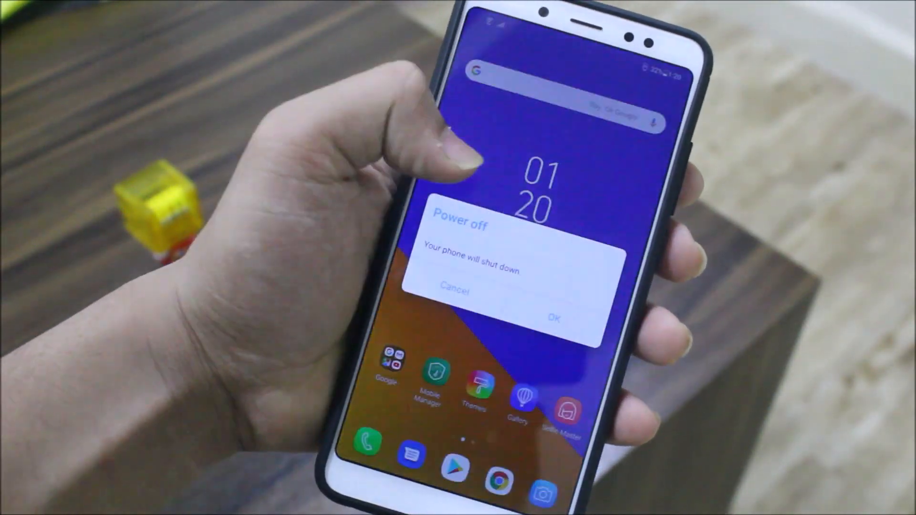
Shut down, boot TWRP and queue X00QD_ZenUI5-1812.52_9.0_20181222_whyred.zip from /sdcard for flashing.
click(552, 317)
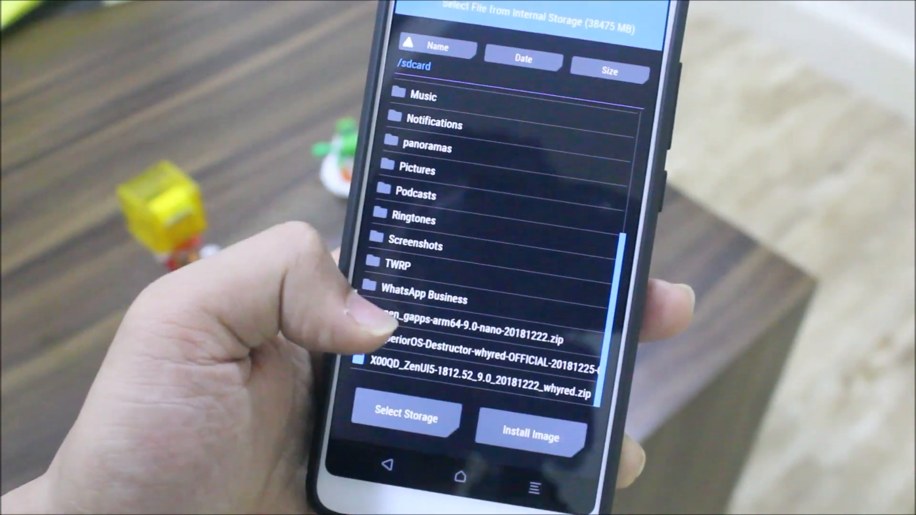
click(479, 391)
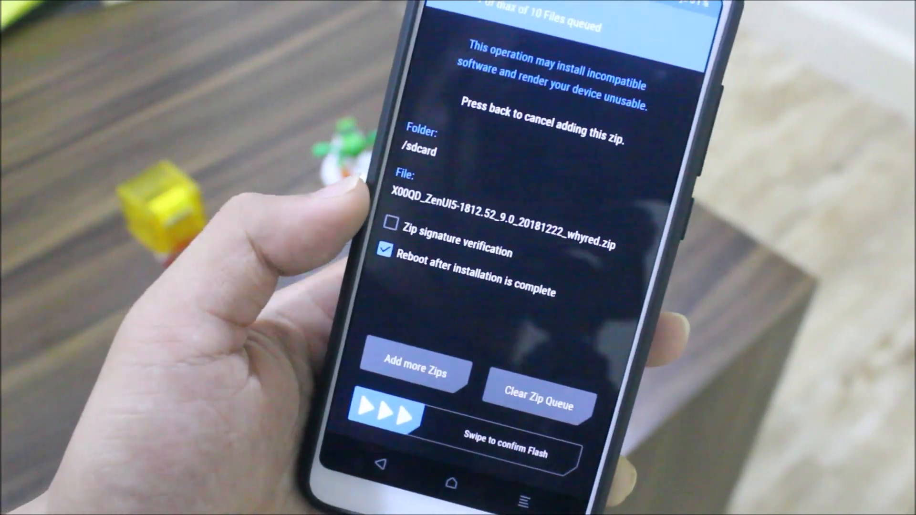